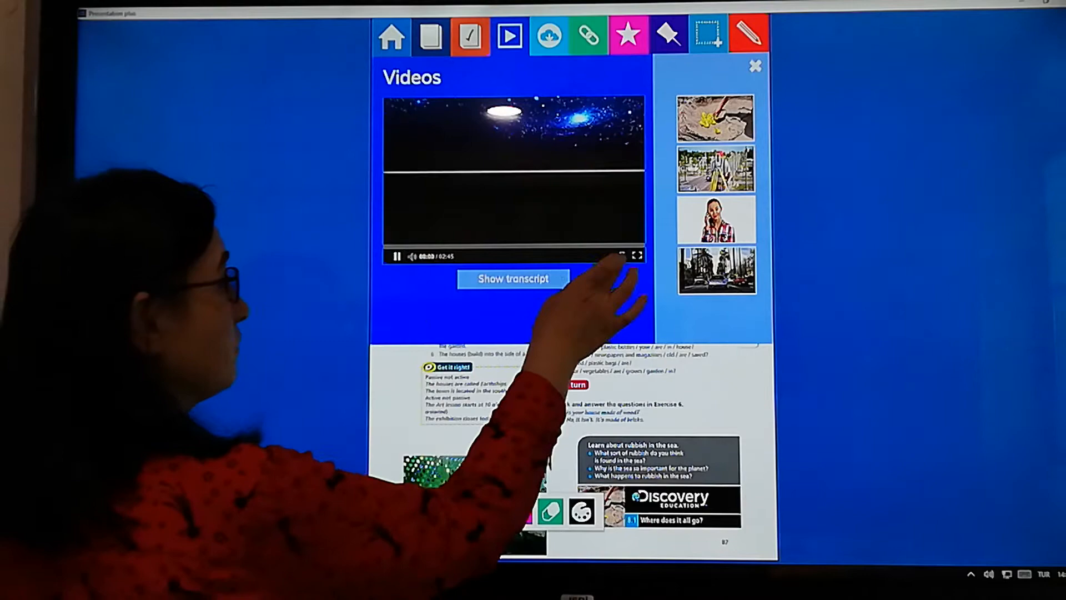
Step: Play the first Discovery Education video about rubbish in the sea through to 02:45
left_click(636, 254)
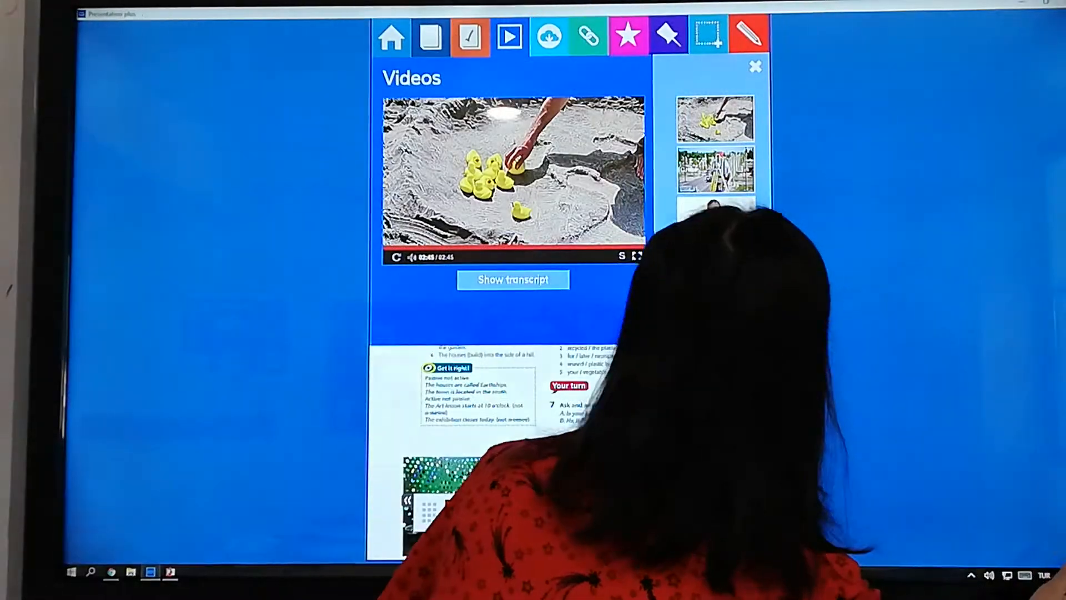
Step: Close the Videos panel and scroll down the Green planet coursebook page
left_click(755, 67)
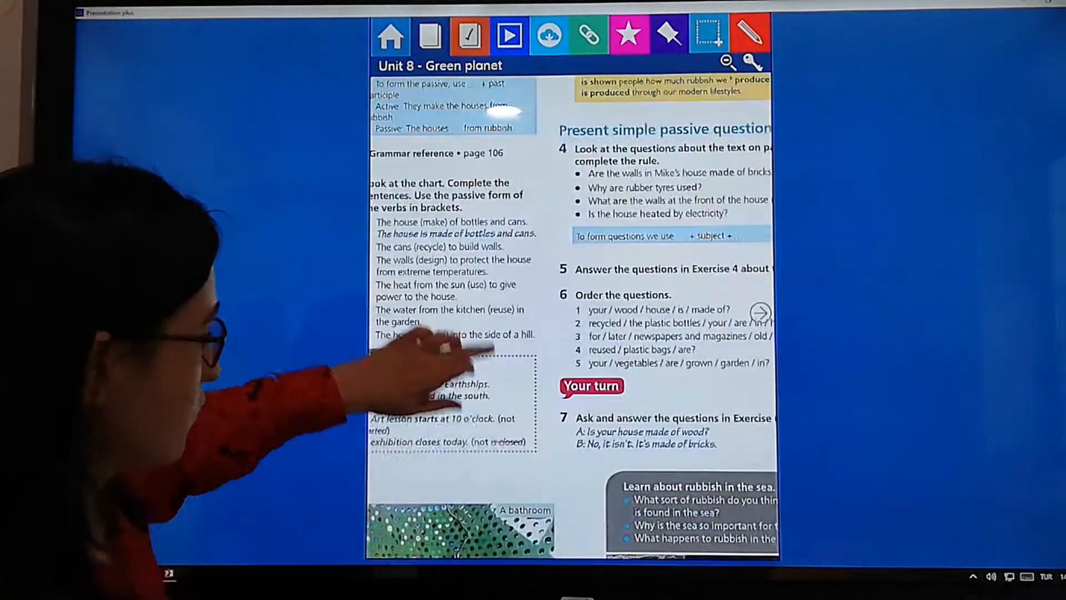
scroll("down", 3)
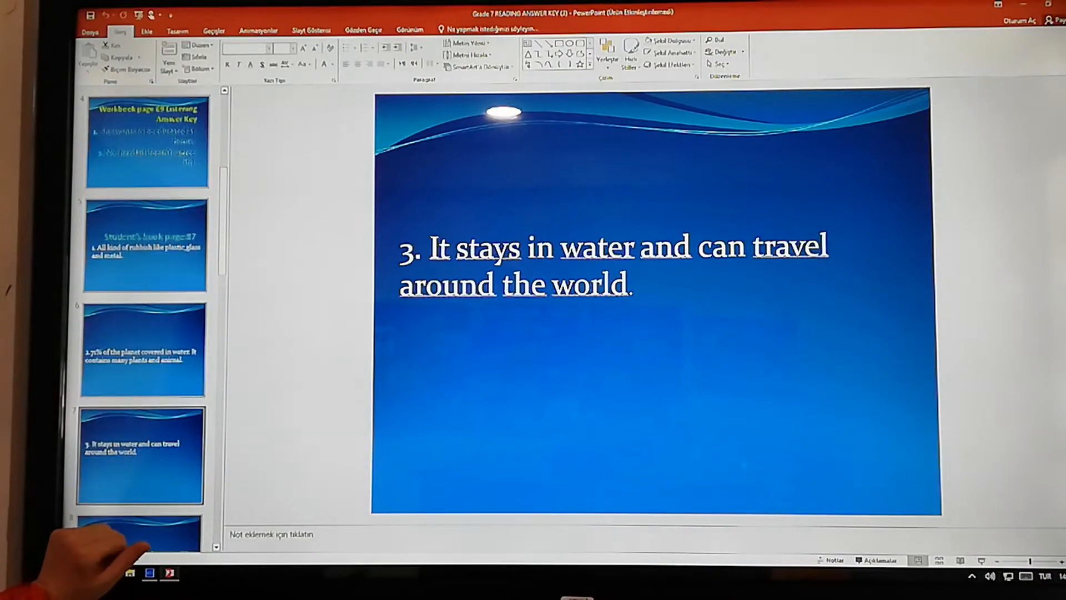
Step: Show the answer 3 slide in the PowerPoint answer key from the thumbnail pane
right_click(141, 455)
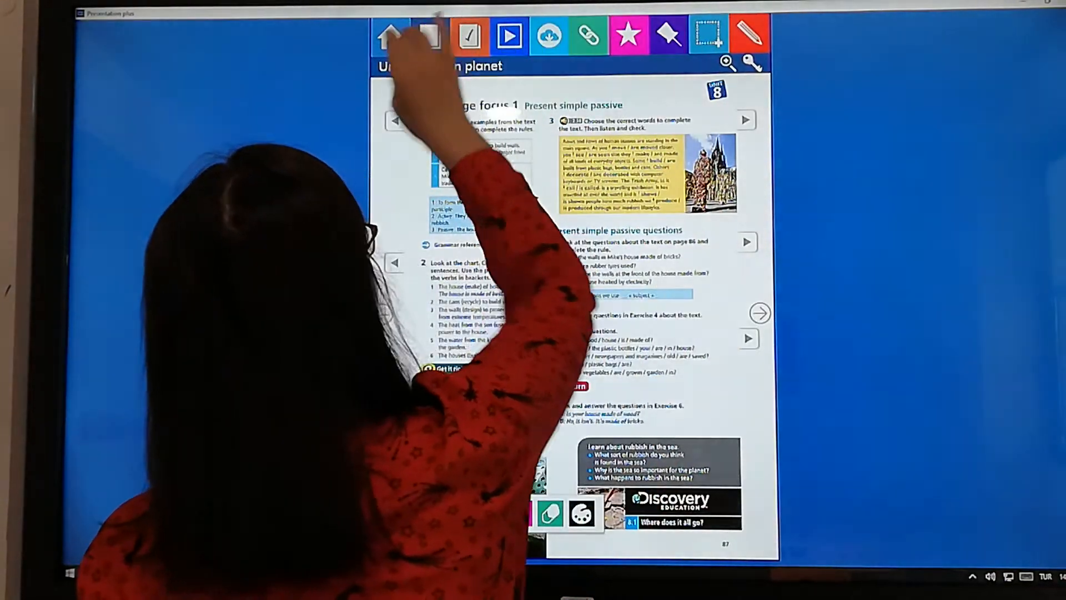
Step: Go to the Discover Culture page and bring up the Unit 8 videos panel
left_click(430, 36)
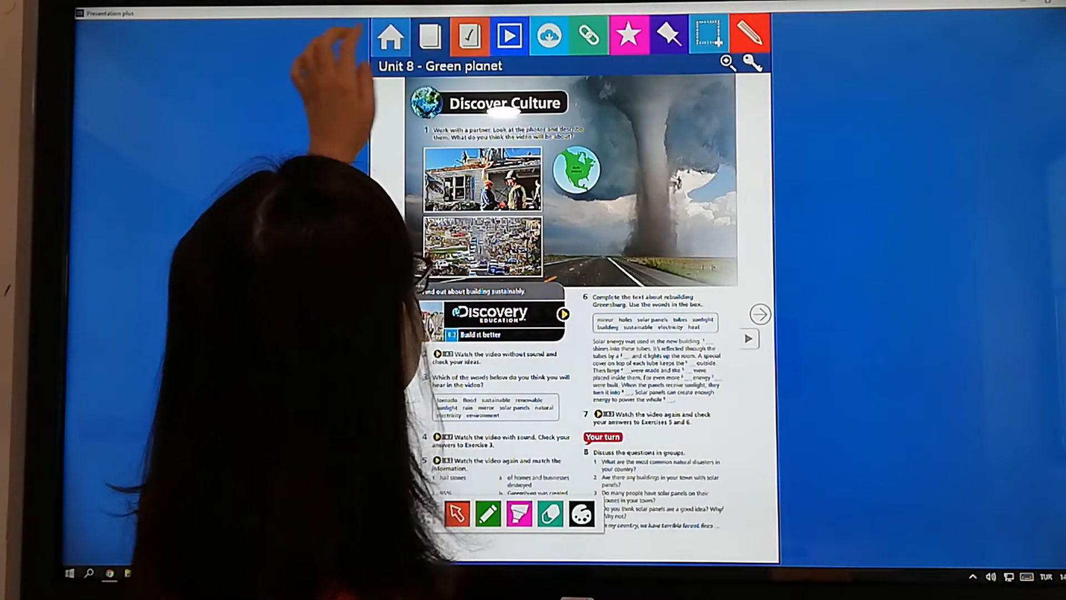
left_click(561, 314)
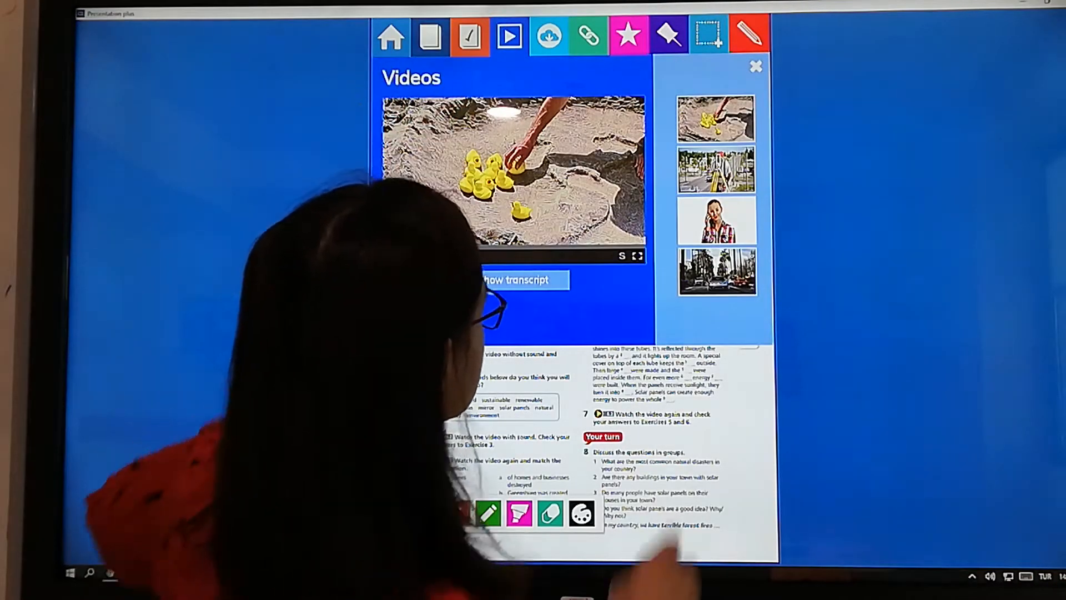
Step: Play the Build it better video to 02:33, then close it back to the Discover Culture page
left_click(716, 171)
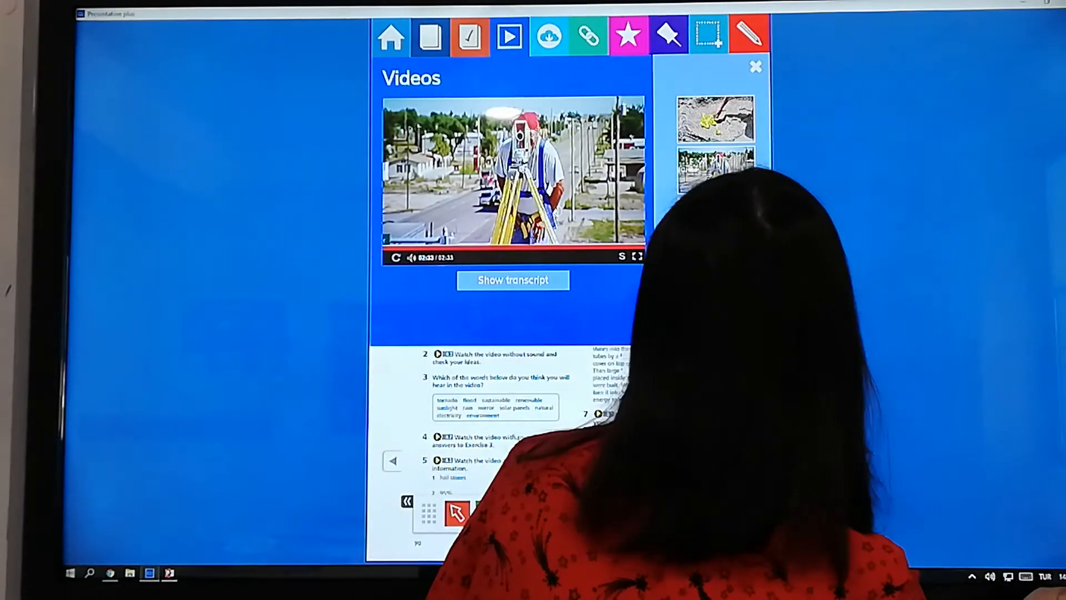
left_click(755, 68)
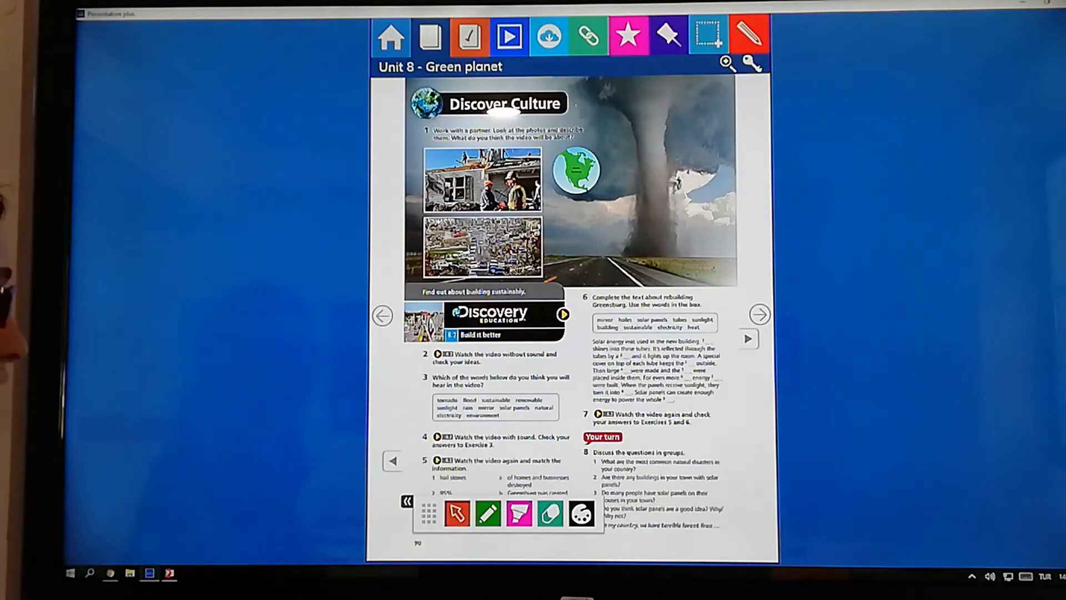
Step: Draw pen ticks beside the words heard in the video in exercise 3's word list
left_click(518, 514)
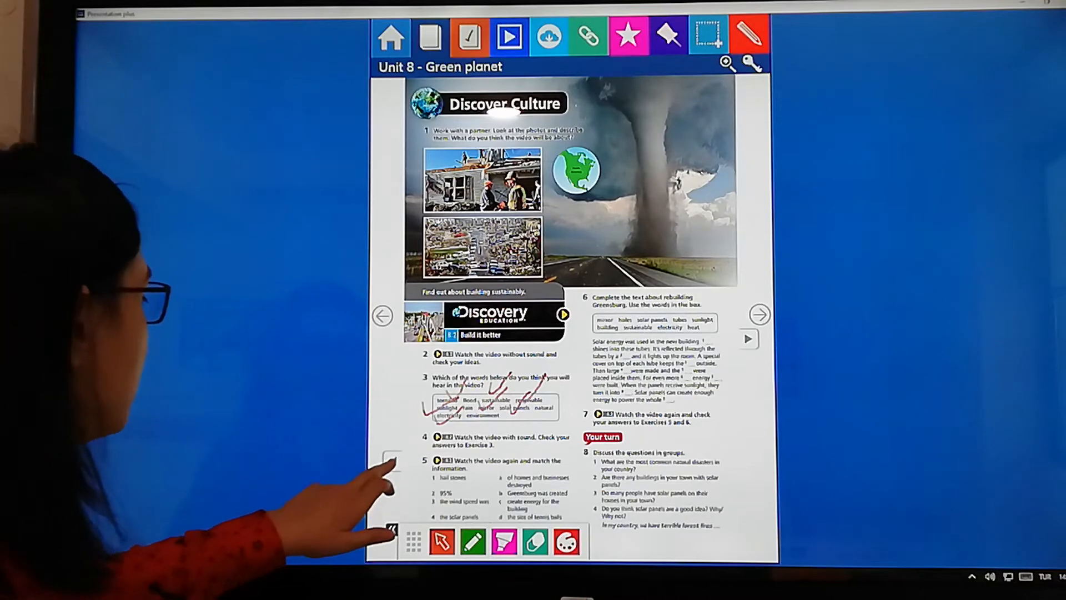
Step: Match the five video 8.2 statements to their endings in exercise 5 and check them correct
left_click(437, 460)
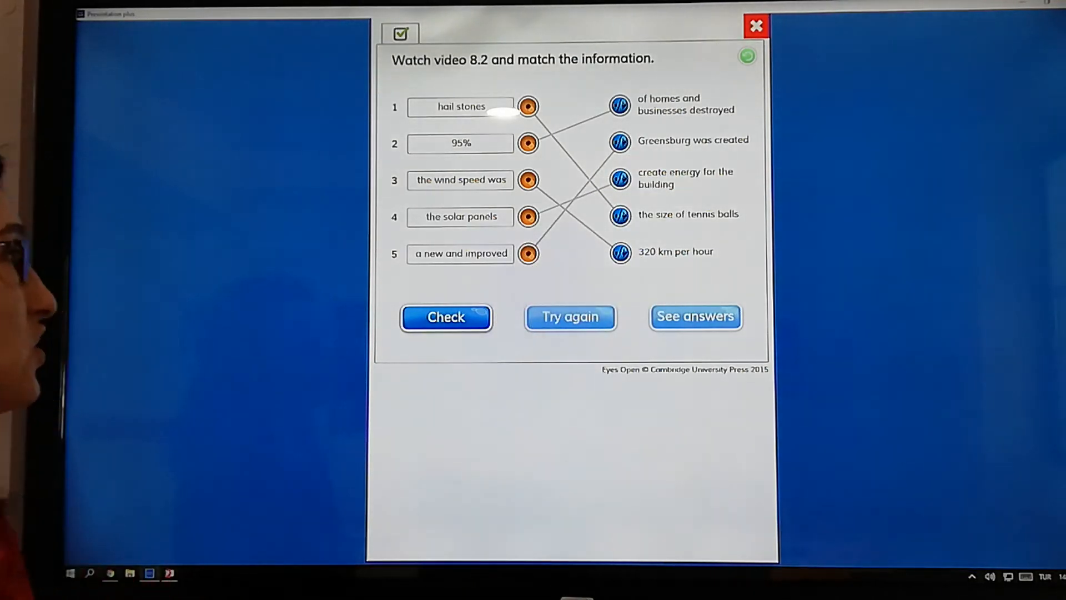
left_click(446, 317)
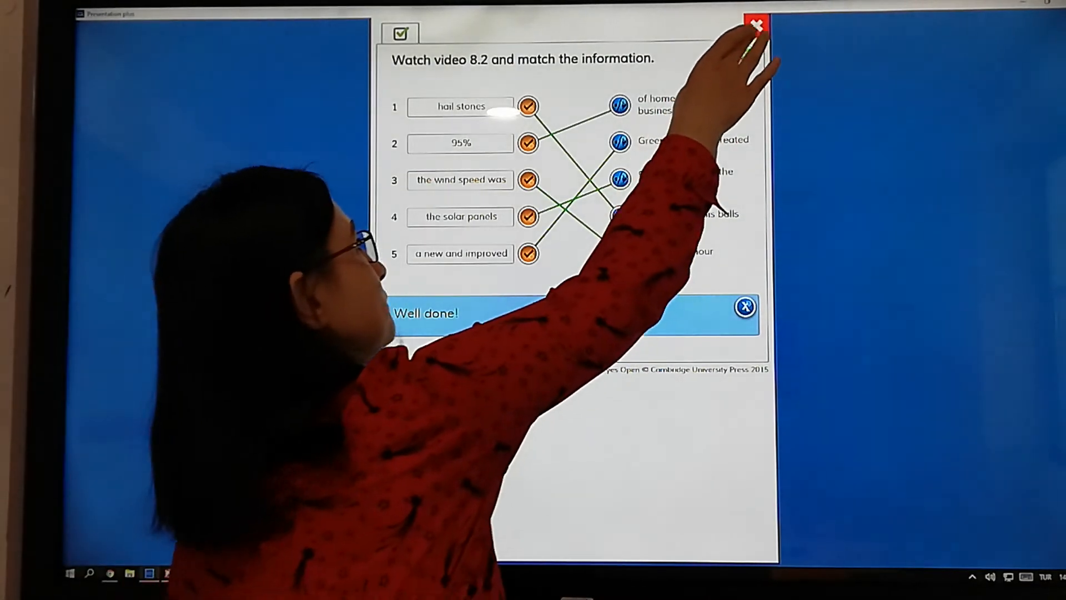
Step: Close the matching activity and drag 'Sunlight' into the first gap of exercise 6
left_click(753, 24)
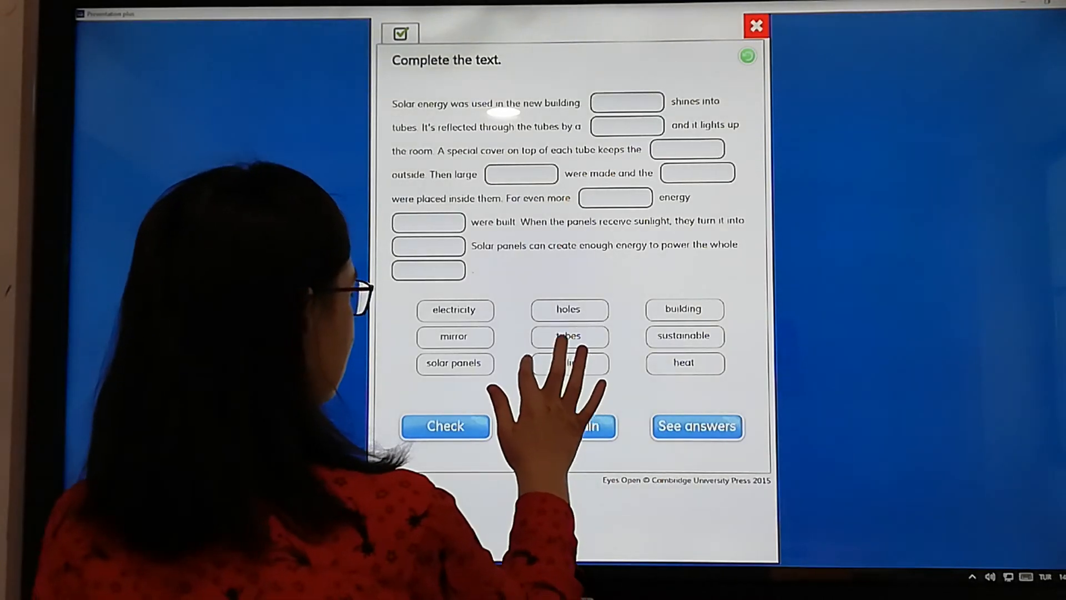
left_click(569, 364)
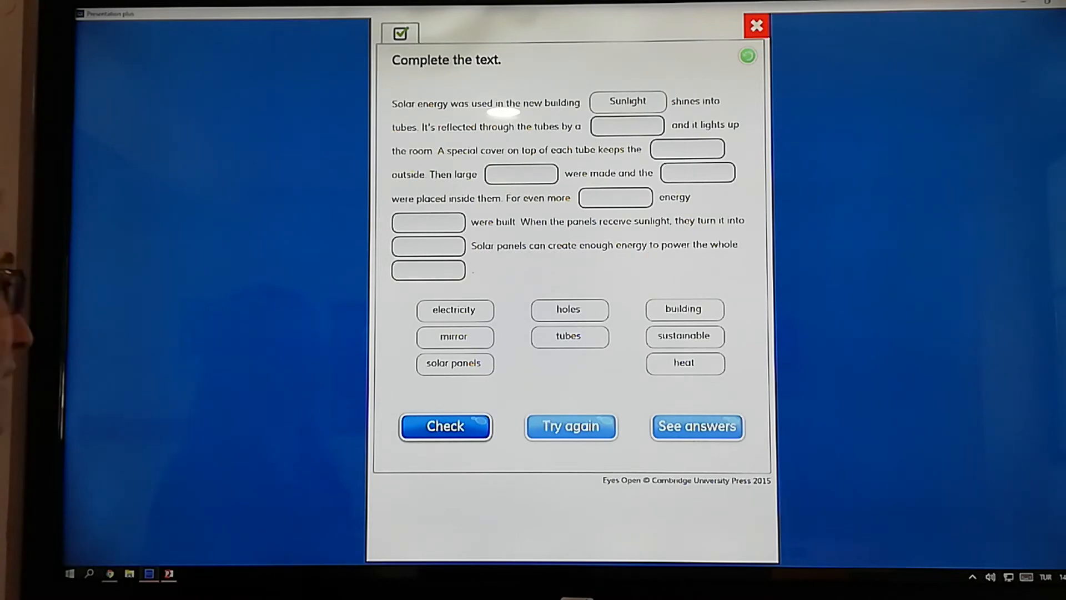
Step: Fill the remaining gaps, ending with sustainable, solar panels, electricity and building
left_click(454, 337)
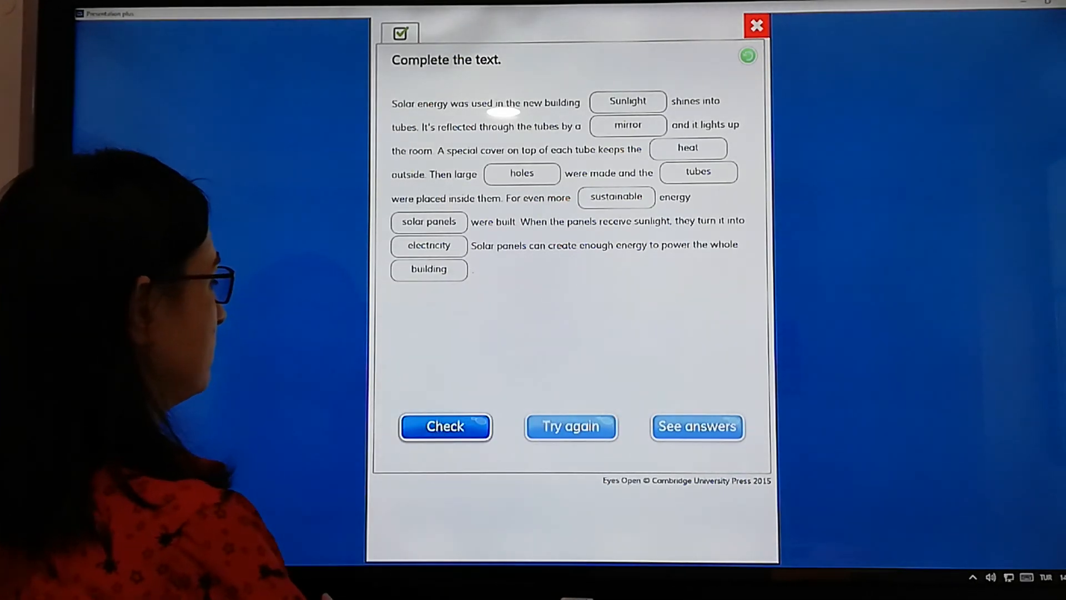
Step: Check all nine gap answers correct and close the activity back to the Discover Culture page
left_click(445, 426)
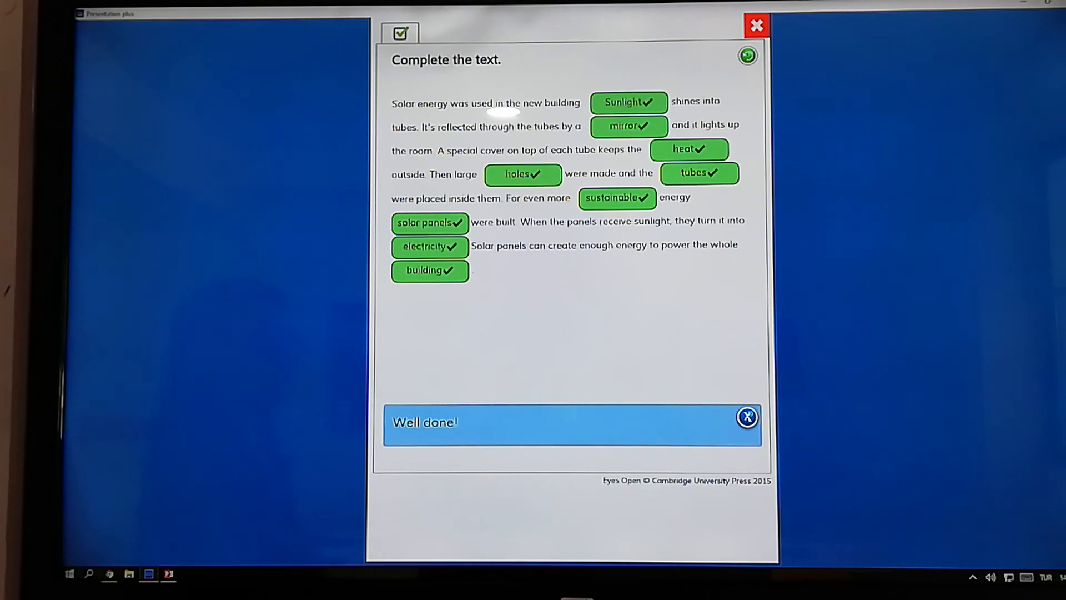
left_click(755, 25)
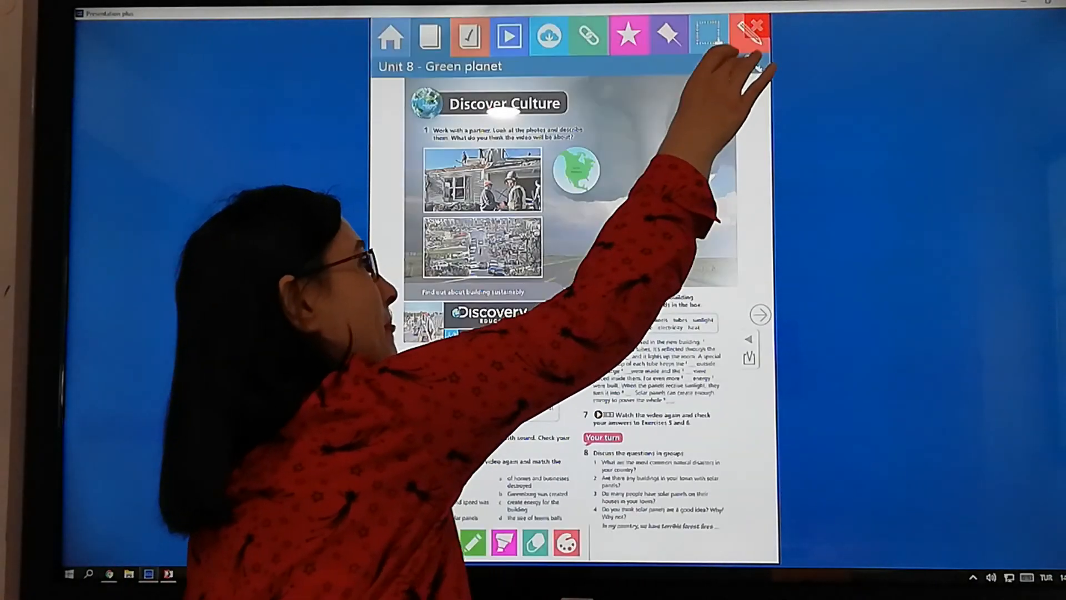